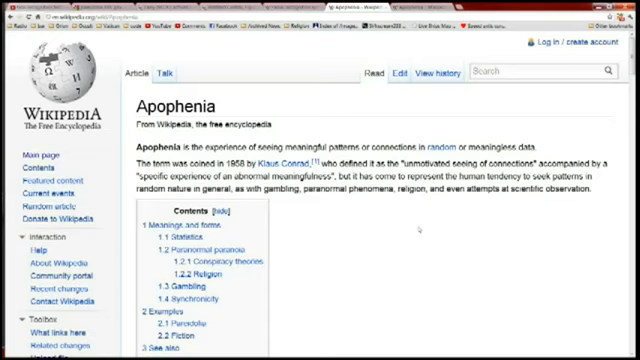
{"action": "mouse_move", "coordinate": [420, 230]}
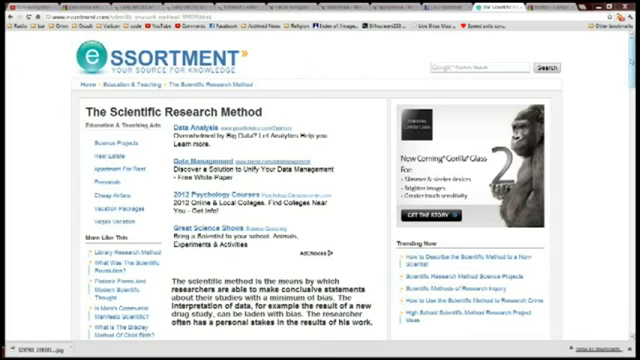
Advance the slideshow from the burning bush slide to the ceiling fresco and Orion Nebula comparison
{"action": "scroll", "scroll_direction": "down", "scroll_amount": 3}
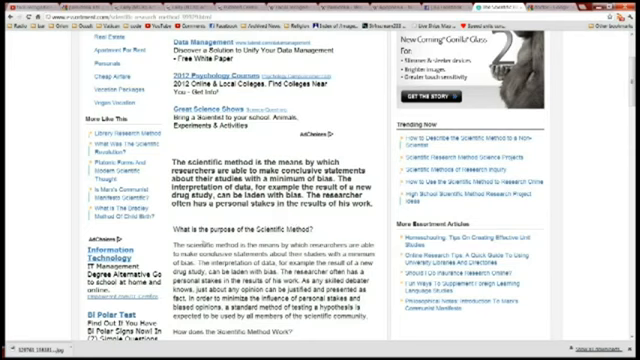
{"action": "scroll", "scroll_direction": "down", "scroll_amount": 3}
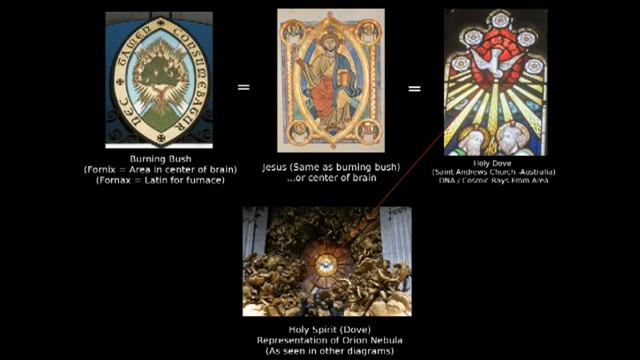
{"action": "key", "text": "Right"}
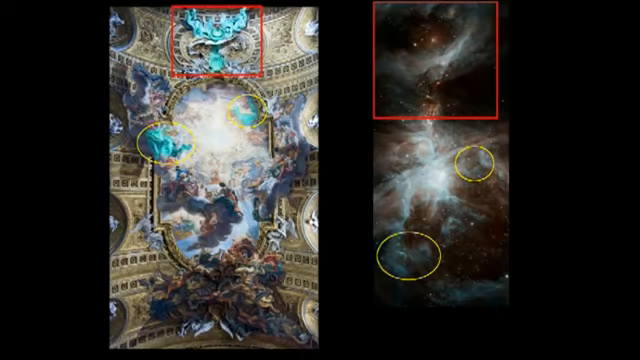